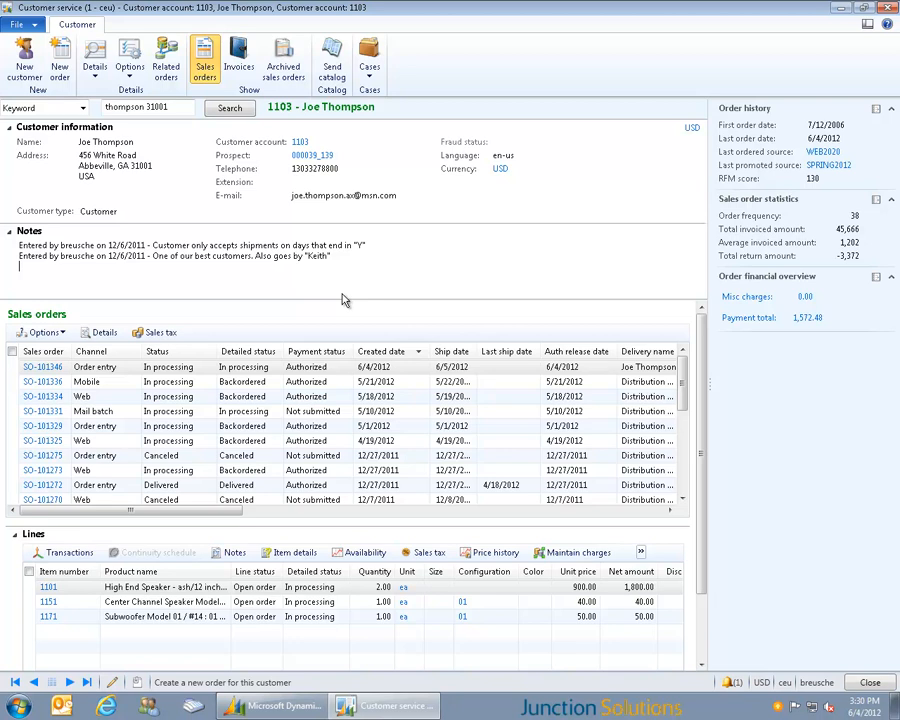
{"action": "mouse_move", "coordinate": [176, 196]}
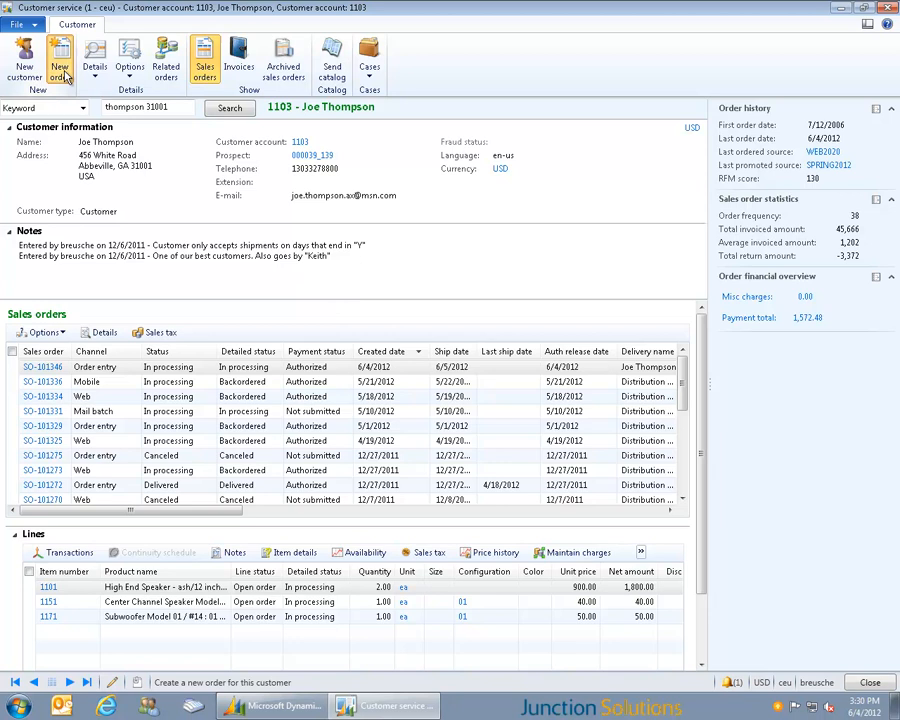
- Create a new sales order for customer 1103 with source code WEB2020 chosen in References
{"action": "left_click", "coordinate": [60, 60]}
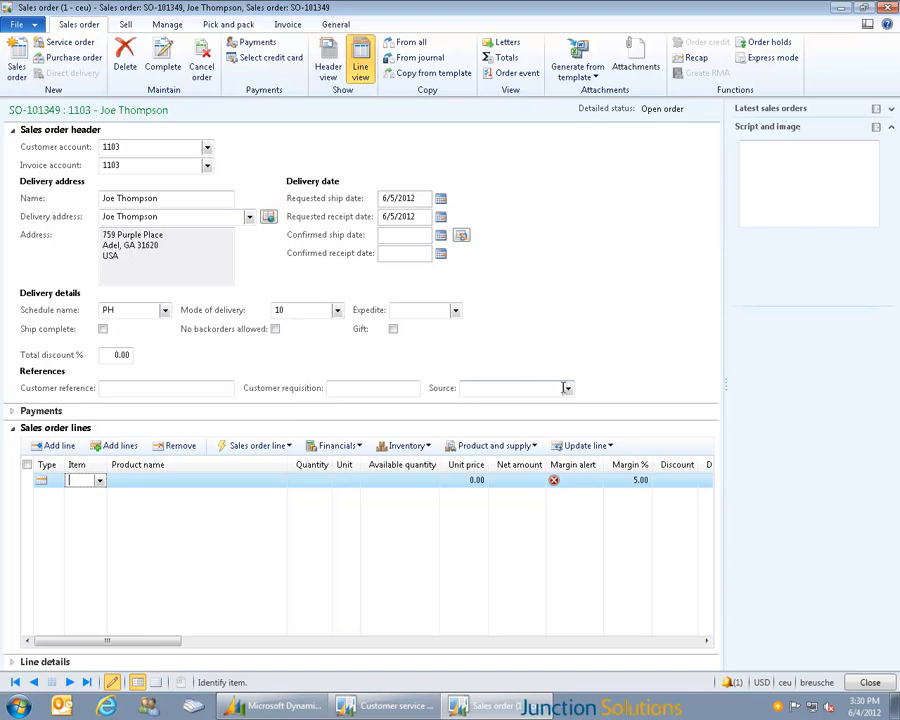
{"action": "left_click", "coordinate": [568, 388]}
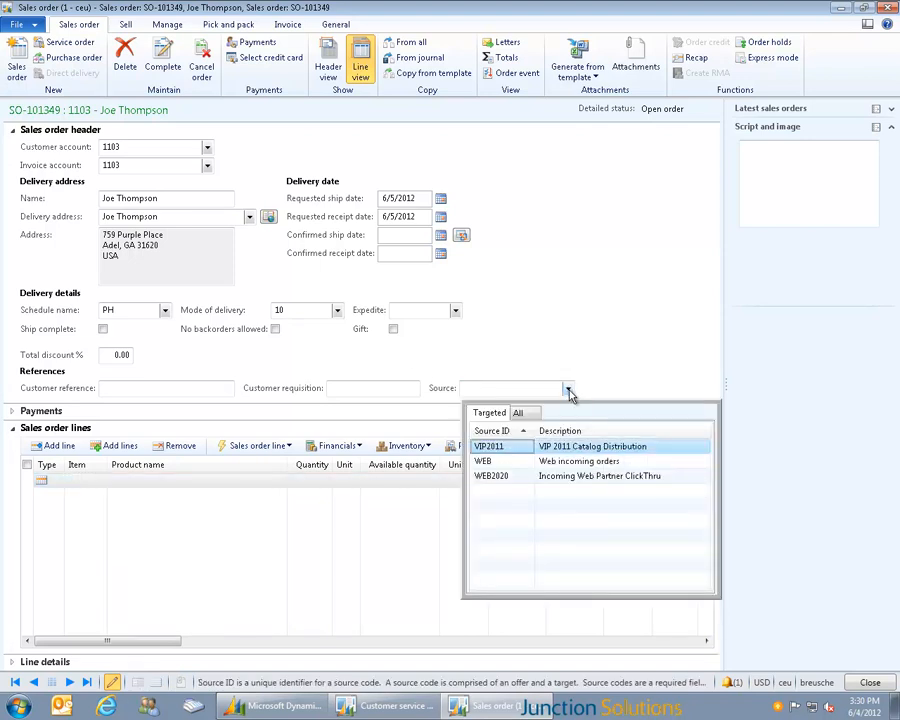
{"action": "mouse_move", "coordinate": [520, 482]}
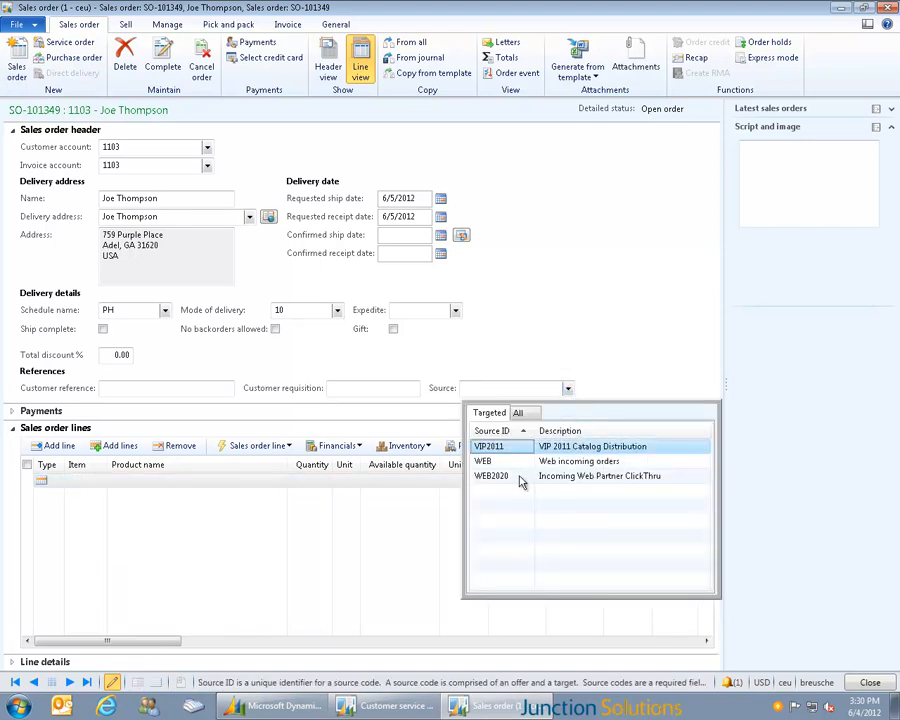
{"action": "left_click", "coordinate": [492, 476]}
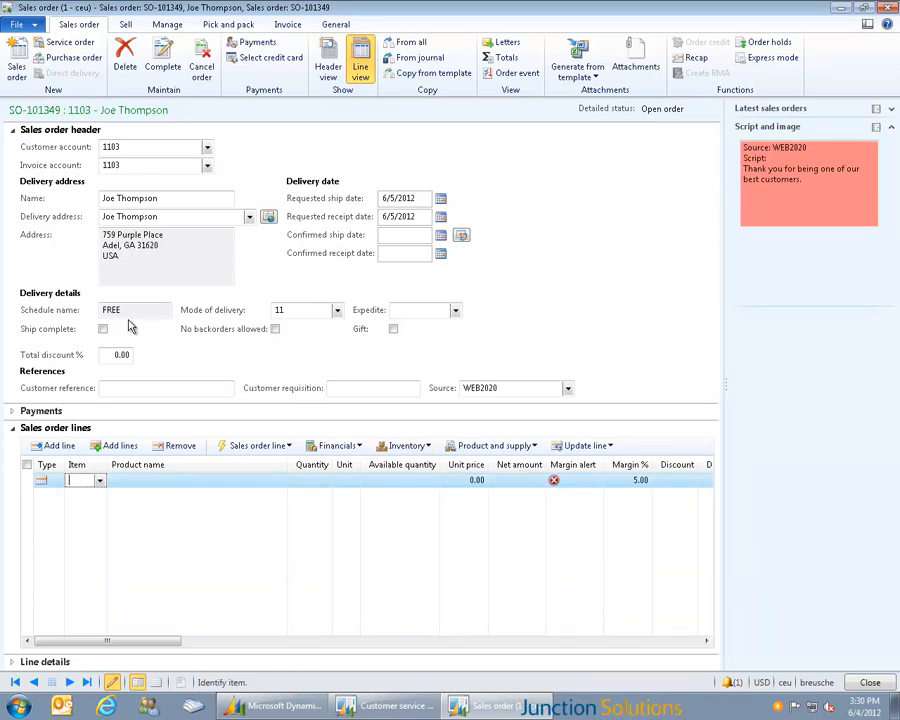
{"action": "mouse_move", "coordinate": [128, 312]}
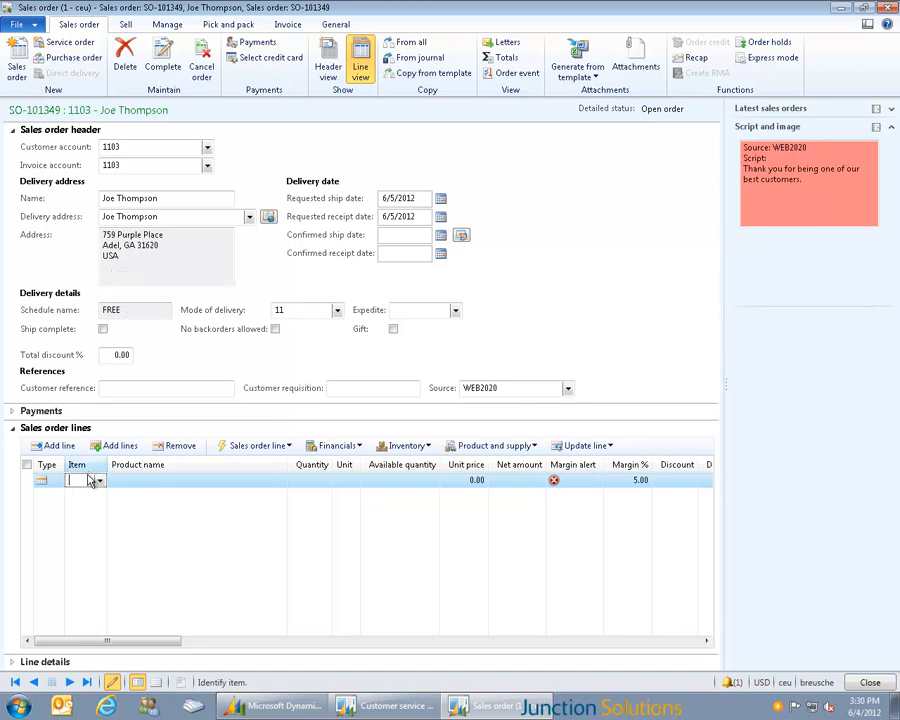
- Search 'sp' to add speakers 1201 (qty 2) and 1251 (qty 1), then enter qty 1 for subwoofer 1273
{"action": "type", "text": "speakers"}
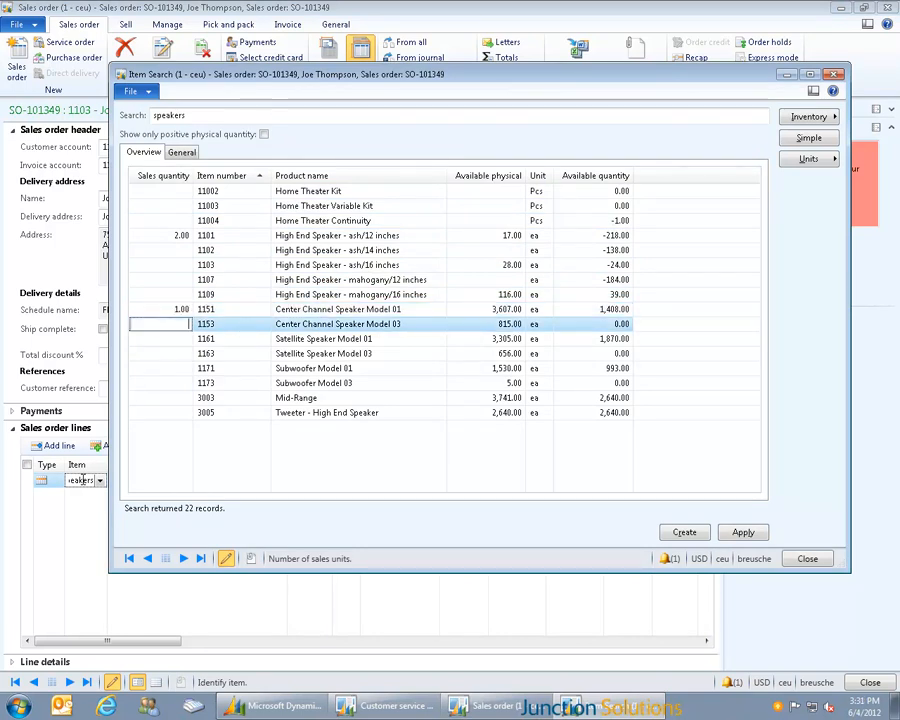
{"action": "mouse_move", "coordinate": [660, 544]}
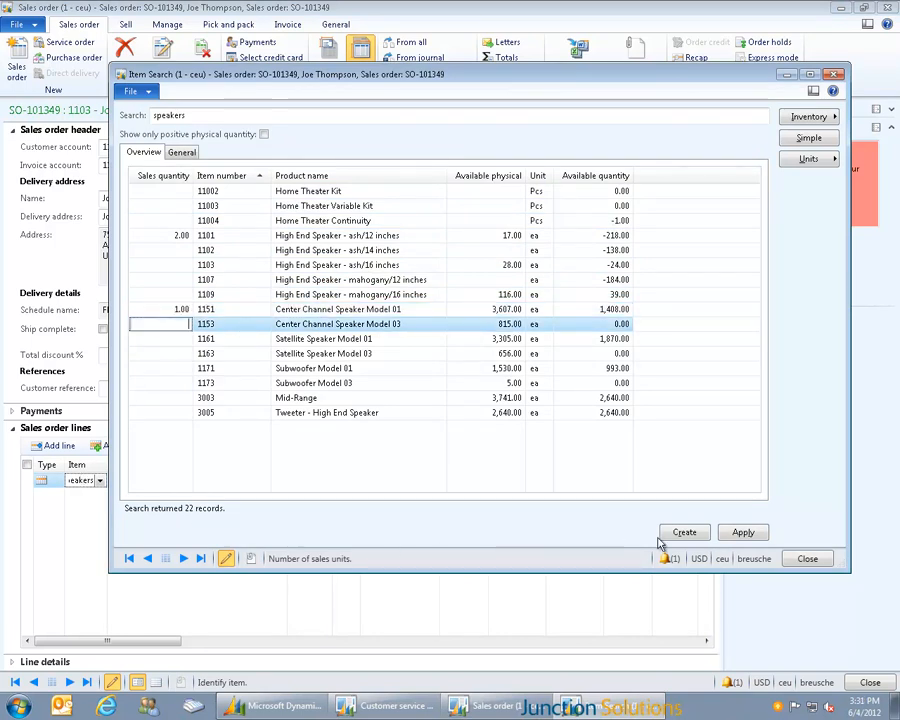
{"action": "left_click", "coordinate": [744, 532]}
{"action": "type", "text": "subwoofer"}
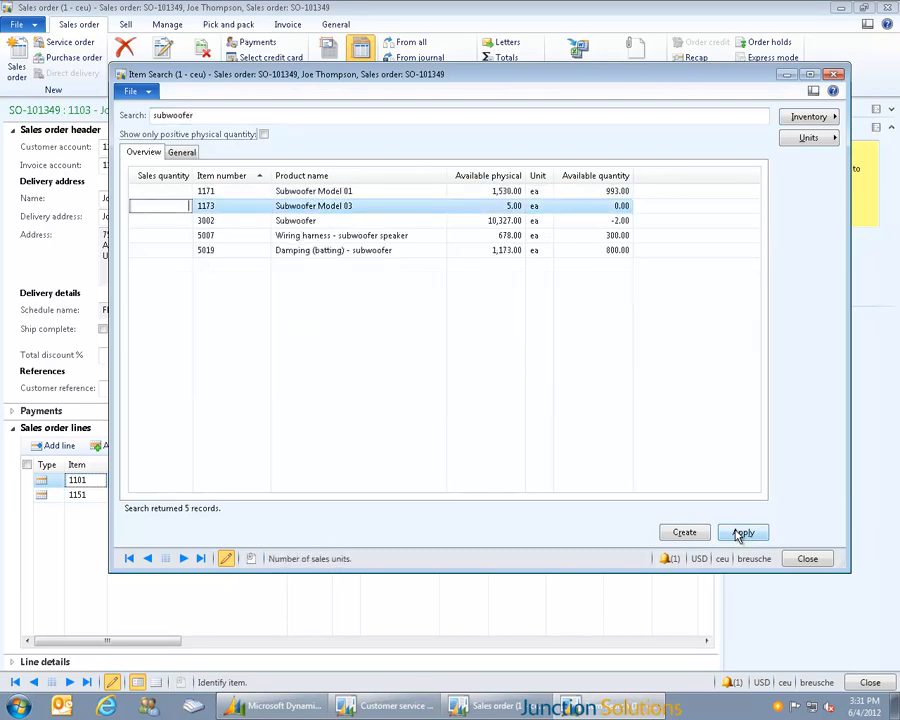
{"action": "type", "text": "1.00"}
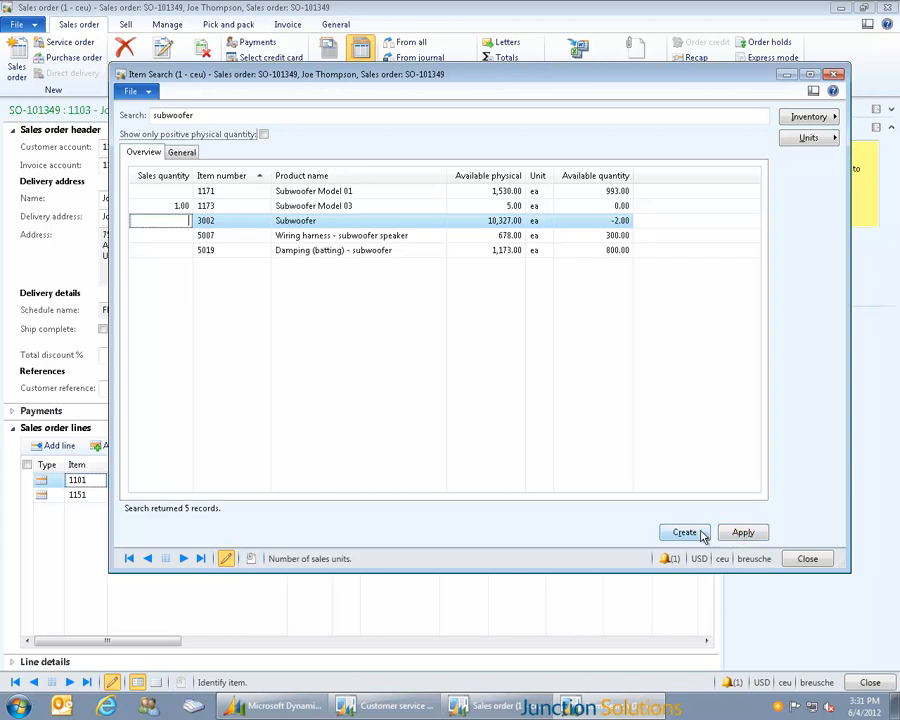
{"action": "mouse_move", "coordinate": [684, 532]}
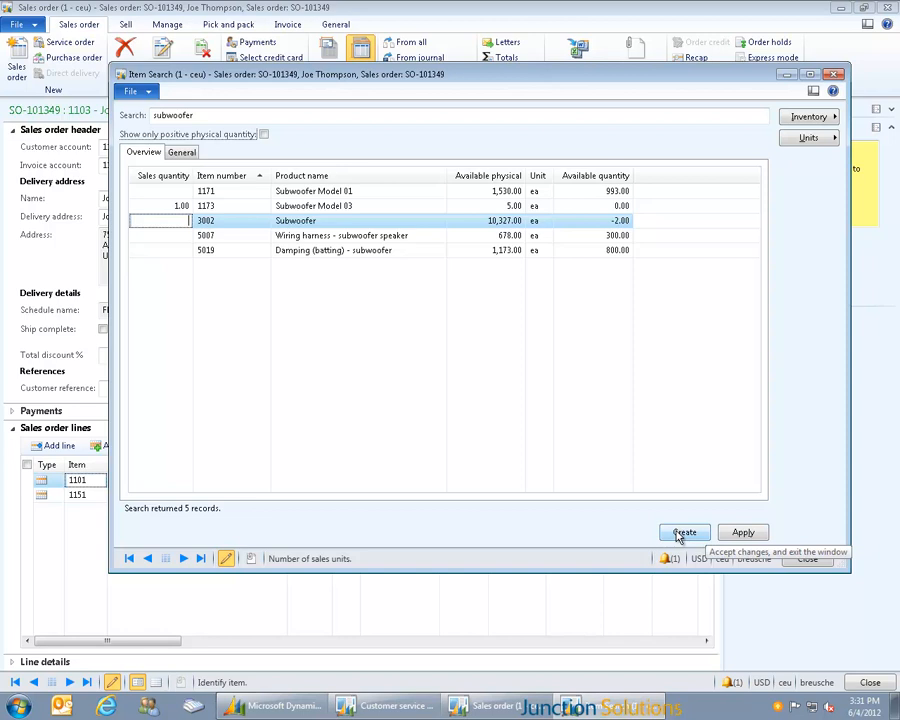
- Add subwoofer 1273 as the third line and complete SO-101249 to show its summary and Customer payments
{"action": "left_click", "coordinate": [684, 532]}
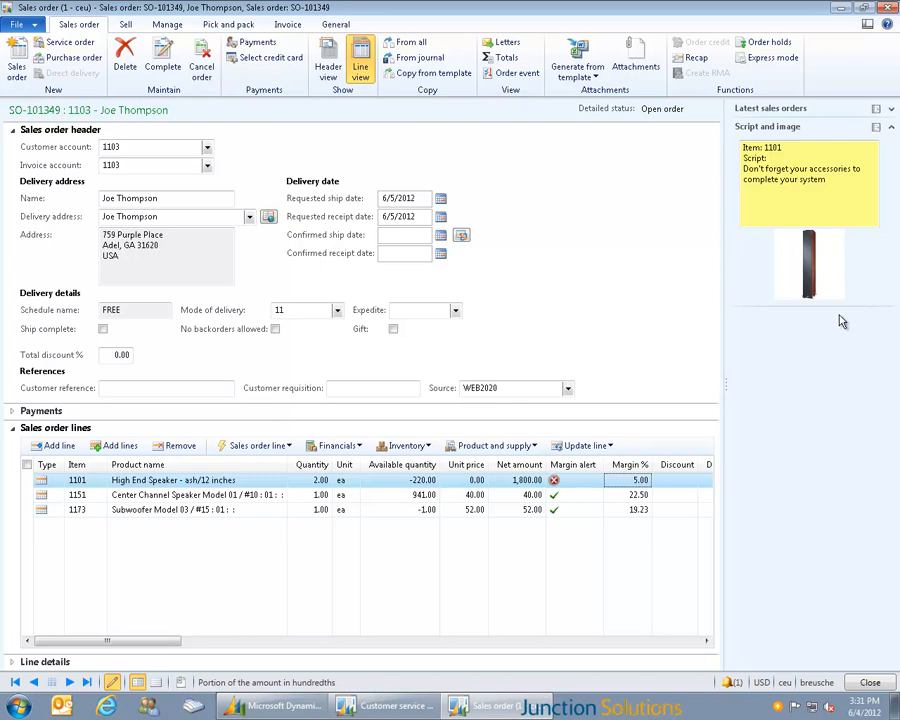
{"action": "key", "text": "alt"}
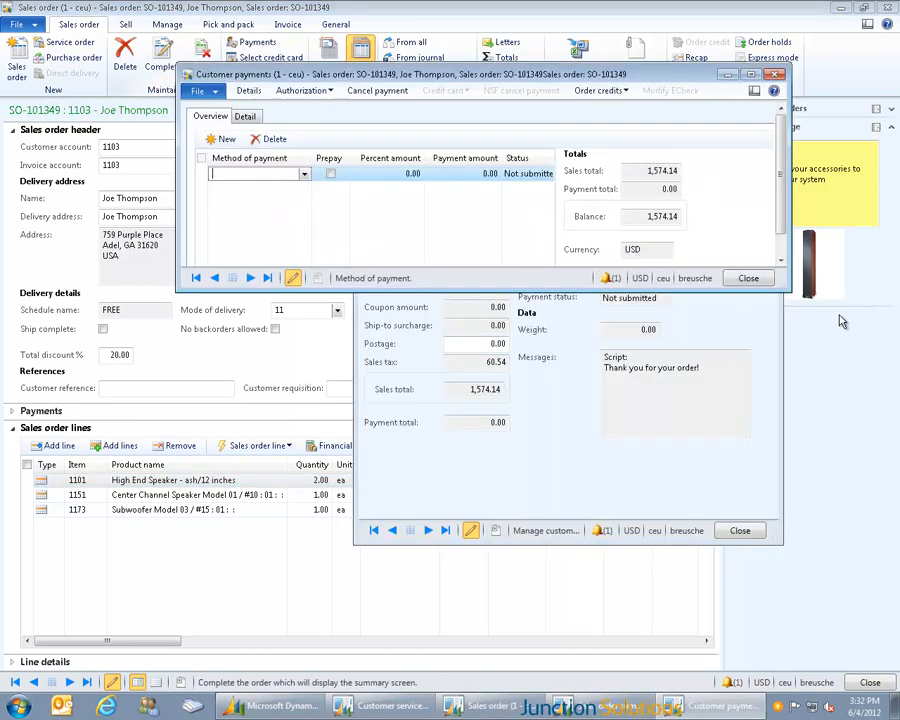
- Record a Master Card credit payment covering the 1,574.14 total on SO-101249
{"action": "left_click", "coordinate": [304, 172]}
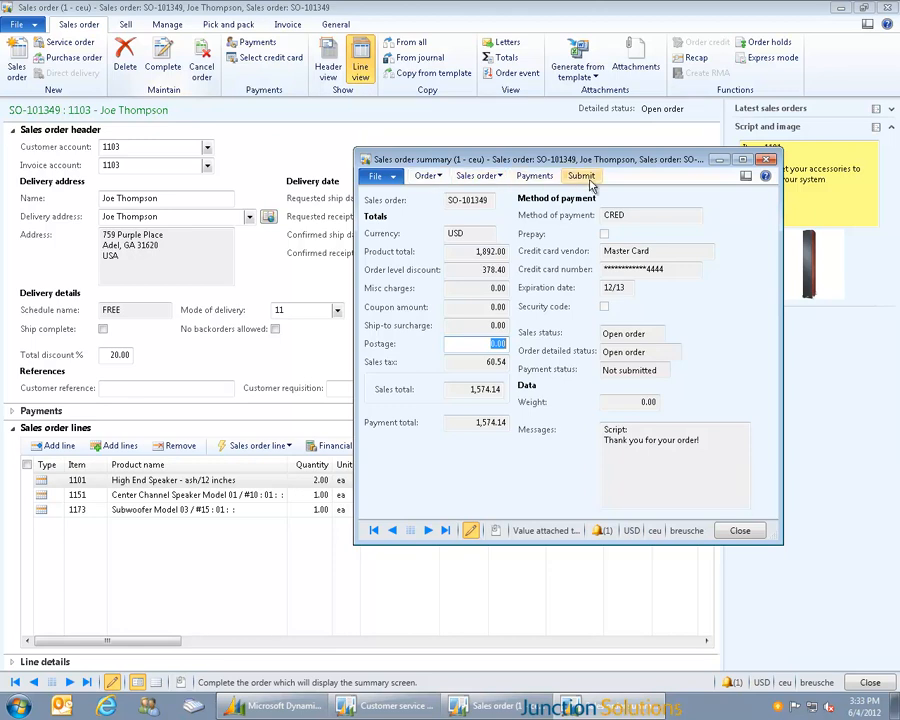
{"action": "mouse_move", "coordinate": [580, 176]}
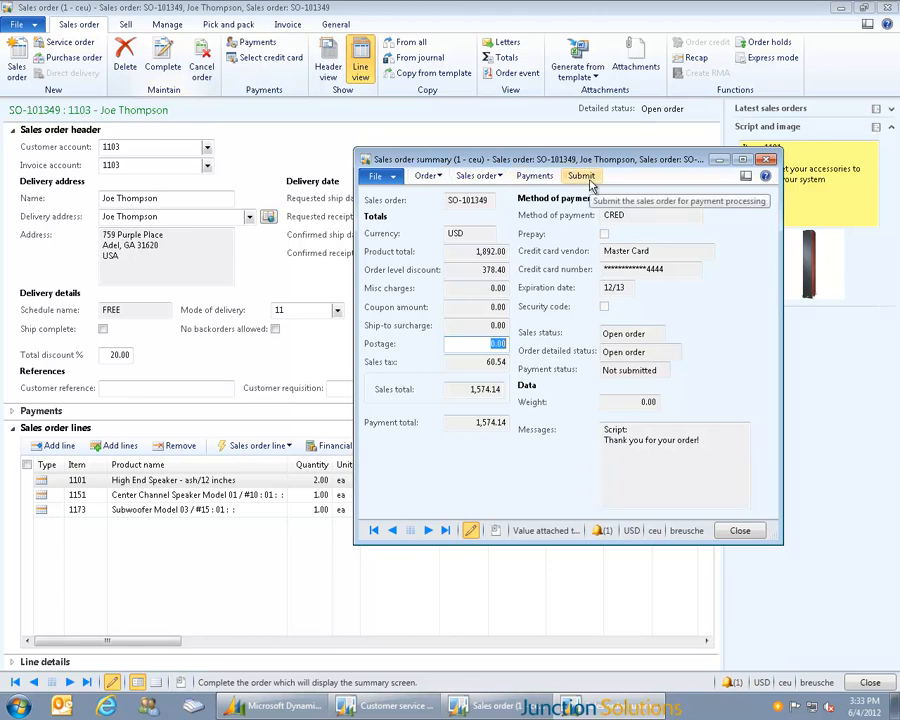